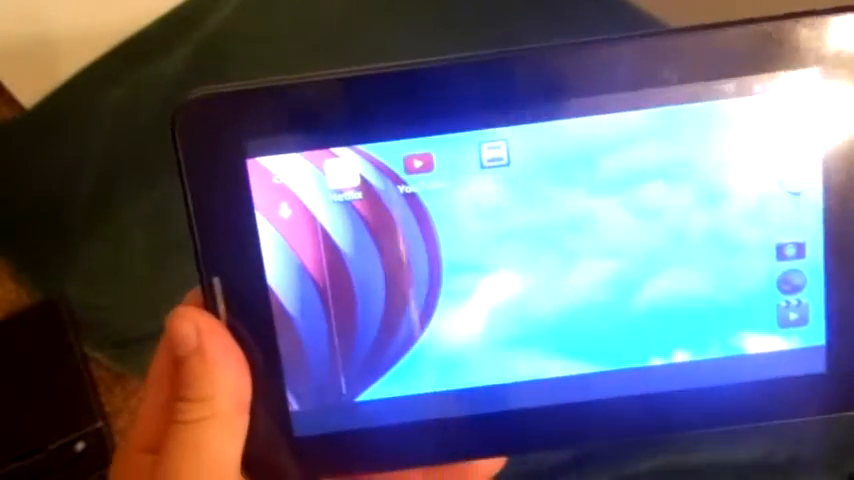
Launch YouTube from the home screen, landing on the What to Watch feed
left_click(416, 164)
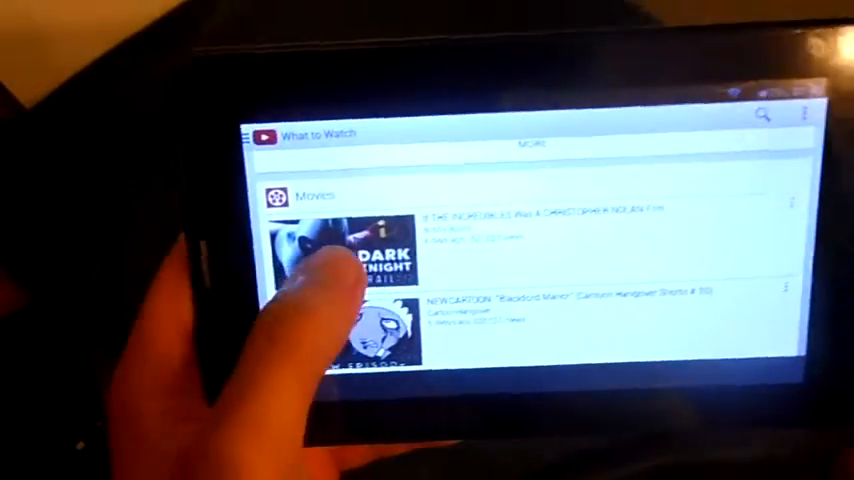
left_click(360, 260)
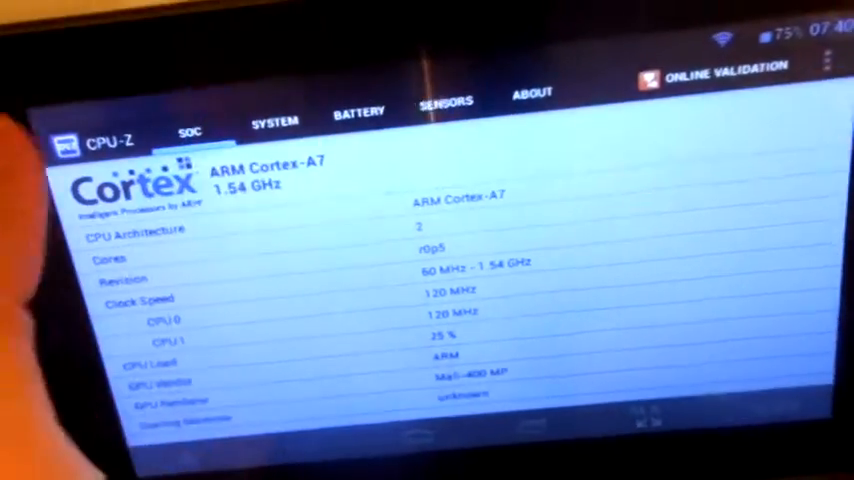
Switch CPU-Z to System details: Android 4.2.2, 800x432 resolution, 83 MB RAM, root access
left_click(274, 120)
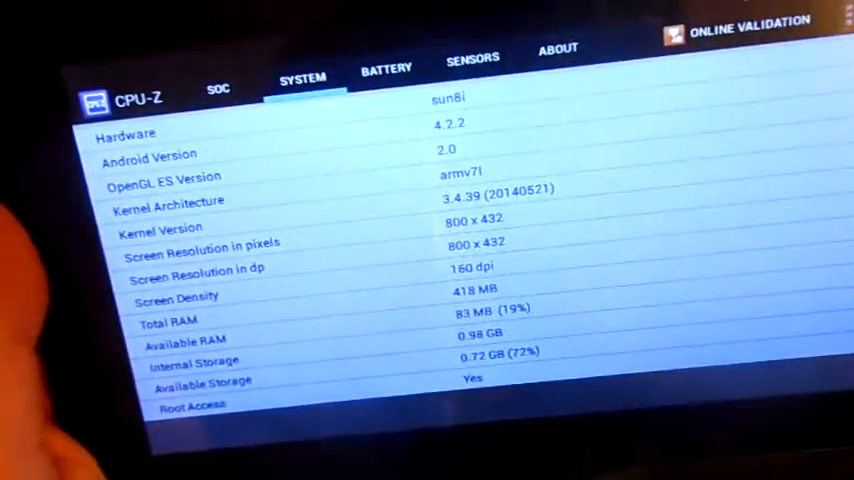